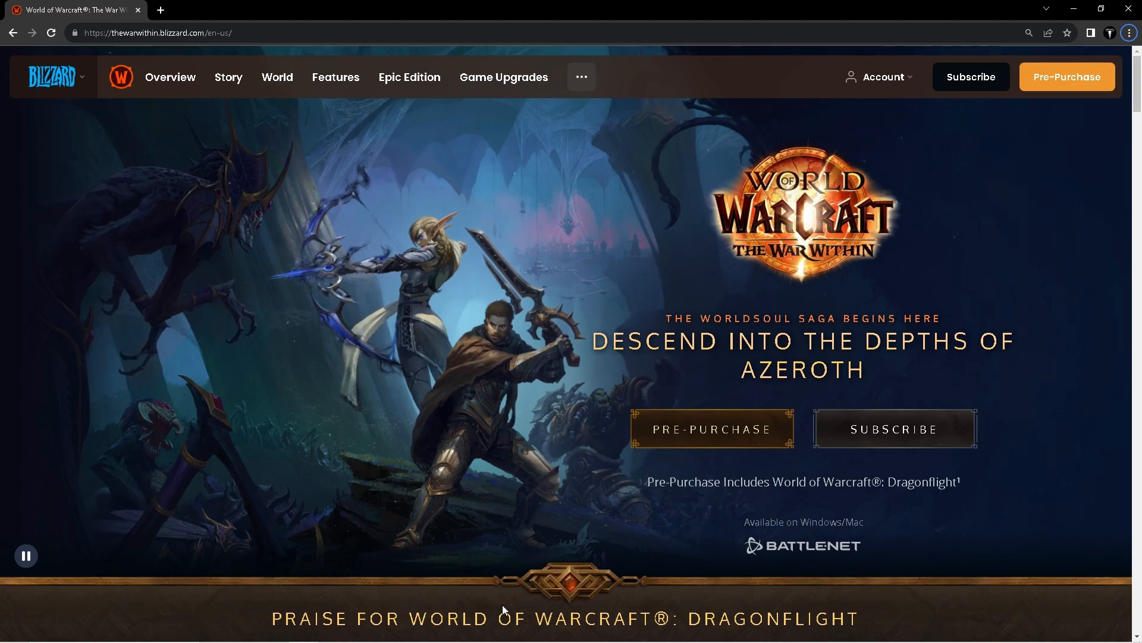
# Step: Scroll down from the hero banner past the zone carousel toward the Worldsoul Saga overview
pyautogui.scroll(-3)
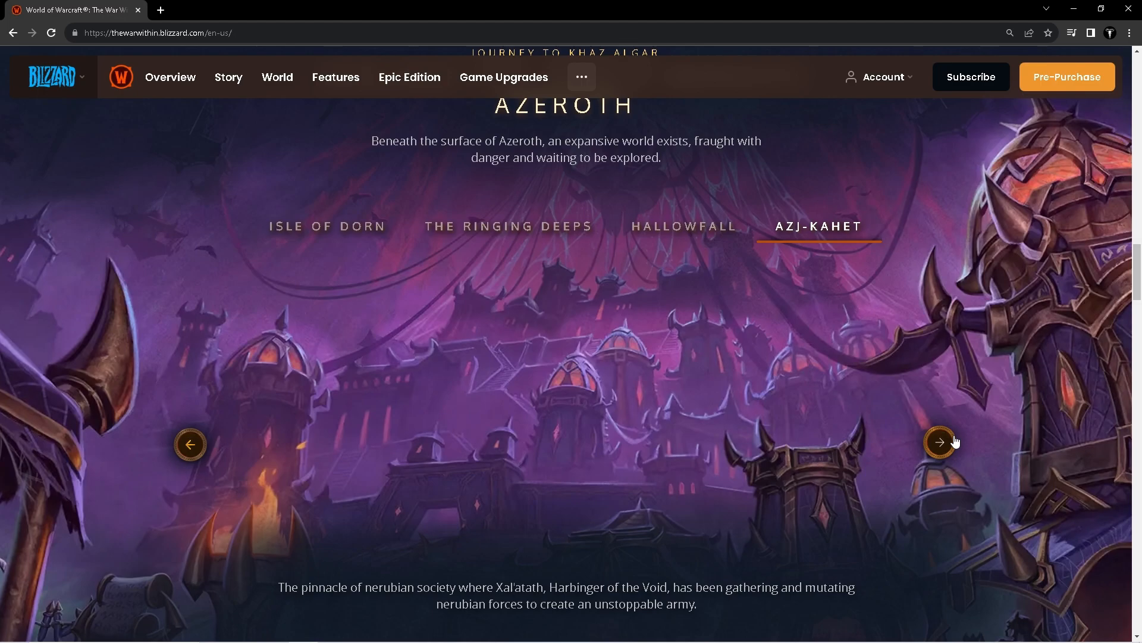
pyautogui.scroll(-3)
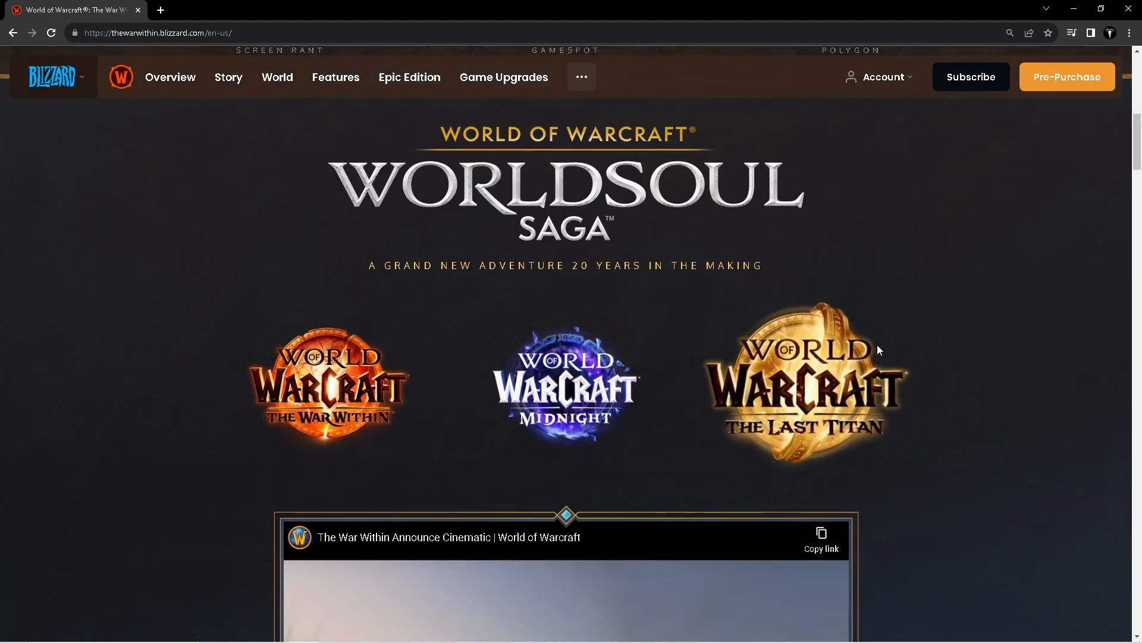
pyautogui.moveTo(542, 155)
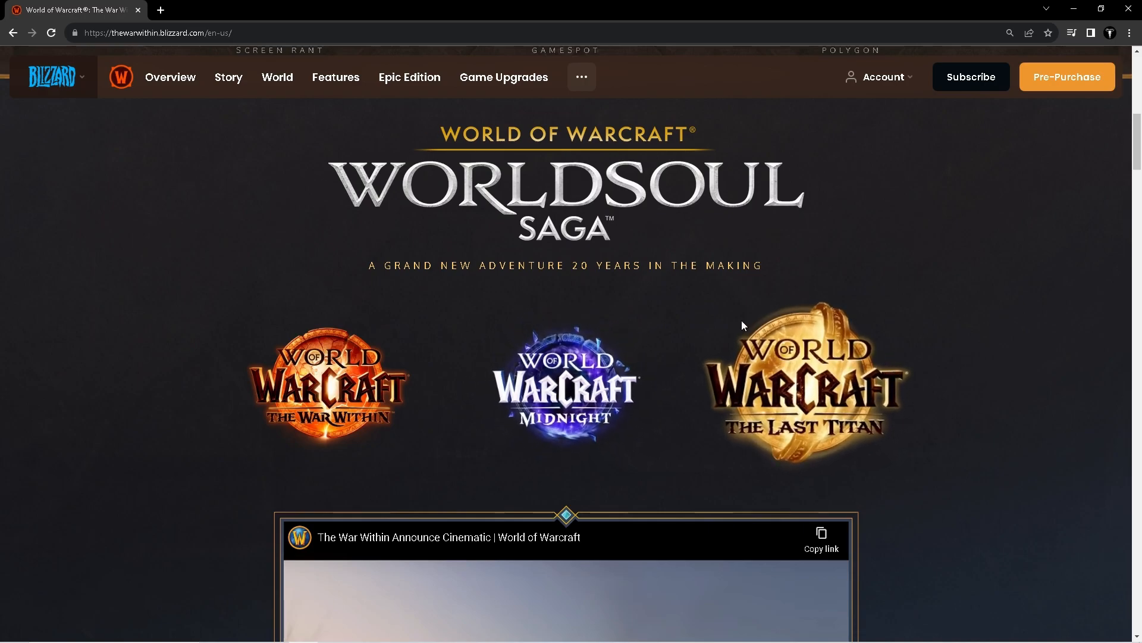
pyautogui.moveTo(827, 320)
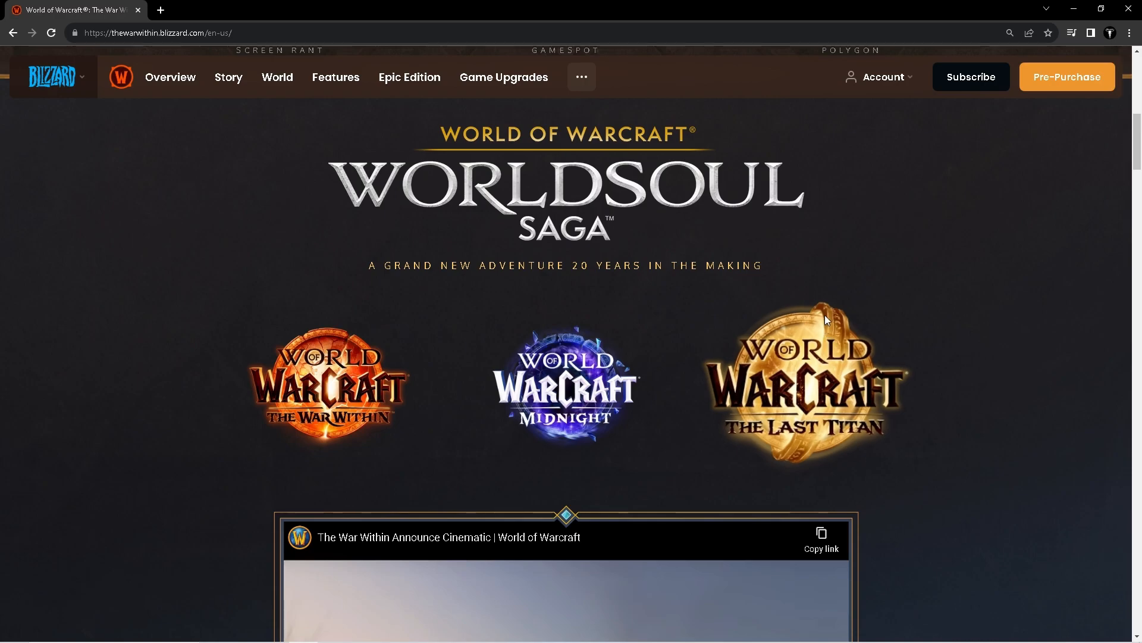
pyautogui.moveTo(813, 366)
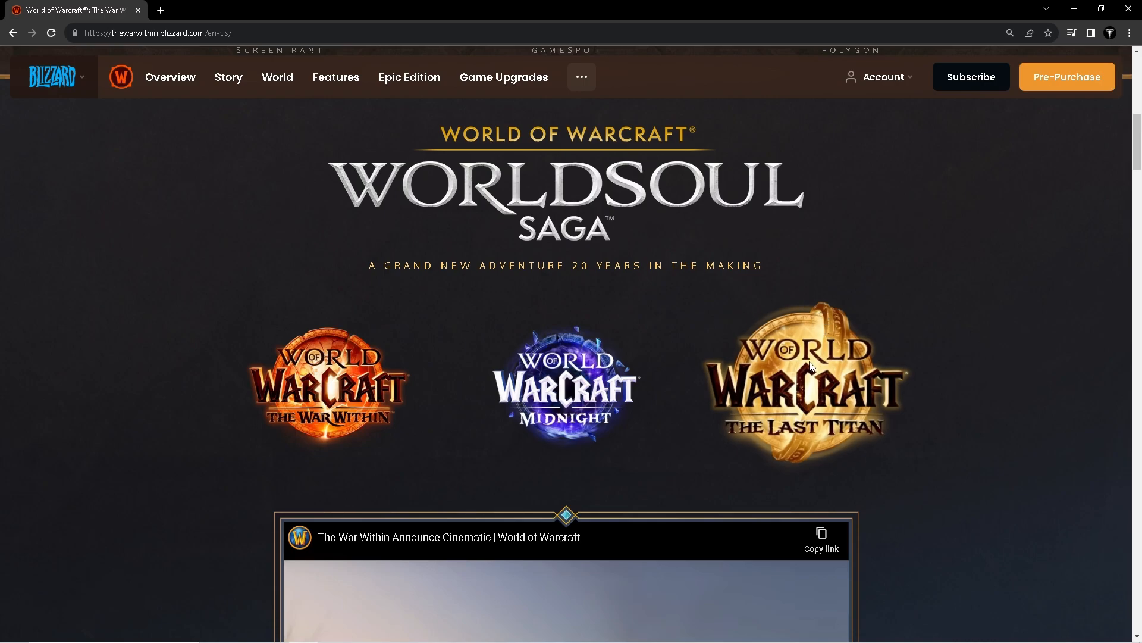
pyautogui.moveTo(328, 347)
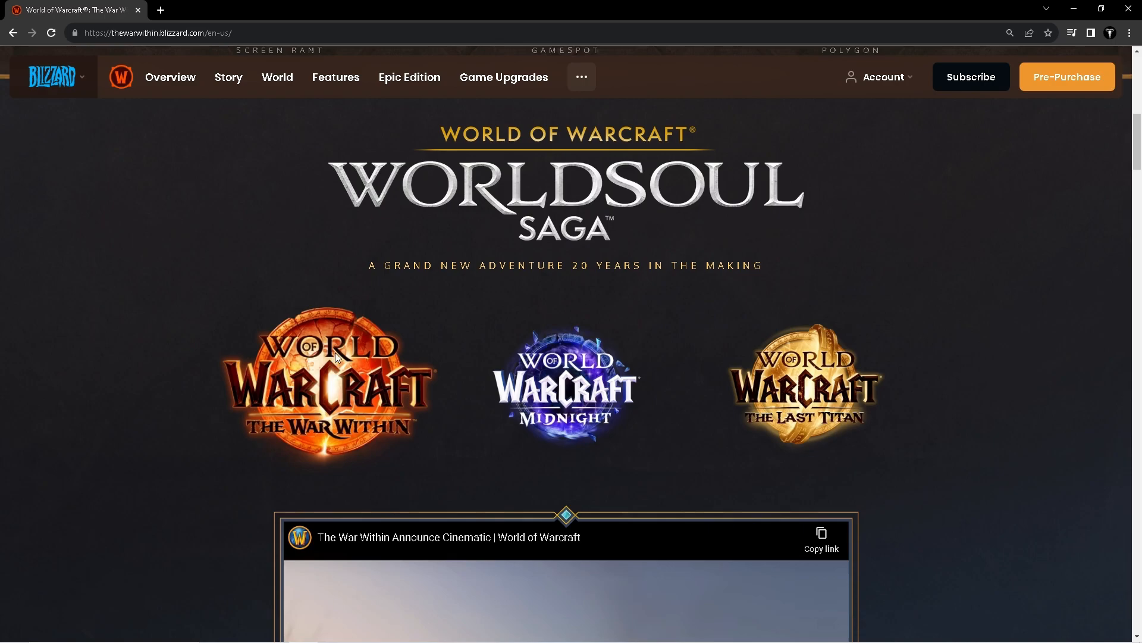
pyautogui.moveTo(856, 410)
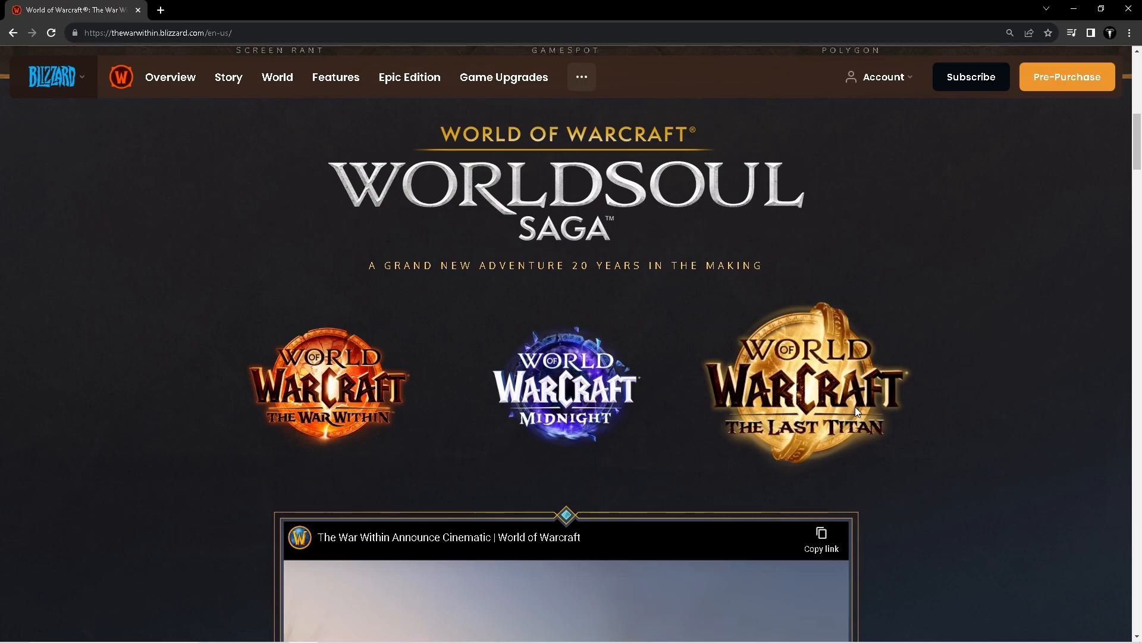
pyautogui.moveTo(329, 382)
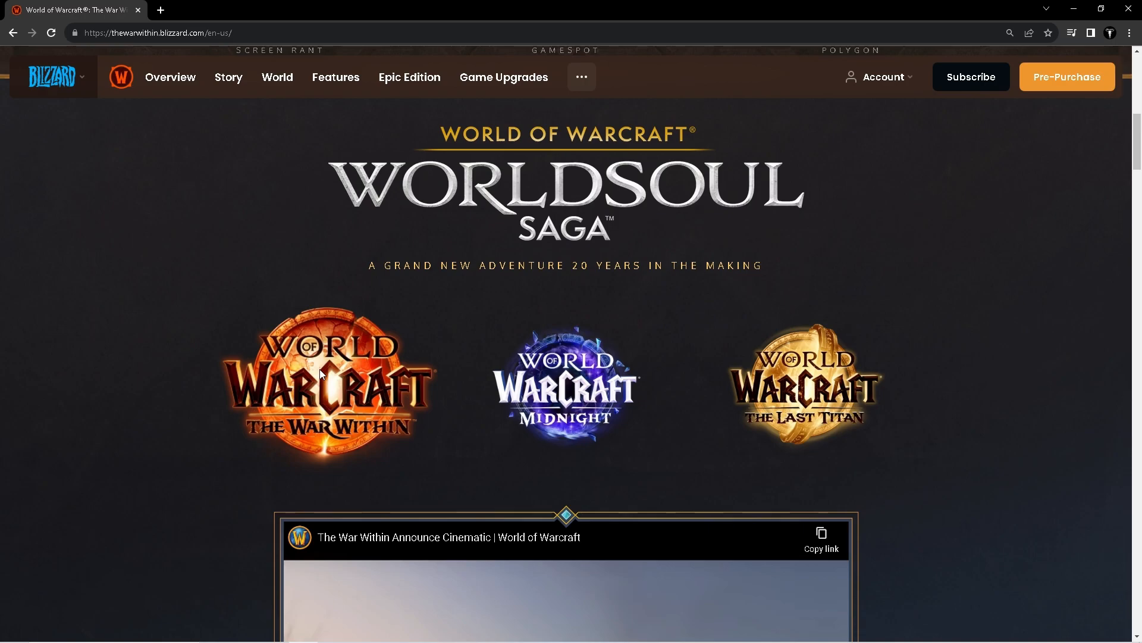
# Step: Scroll past the announce cinematic video to The War Within opening-chapter section
pyautogui.scroll(-3)
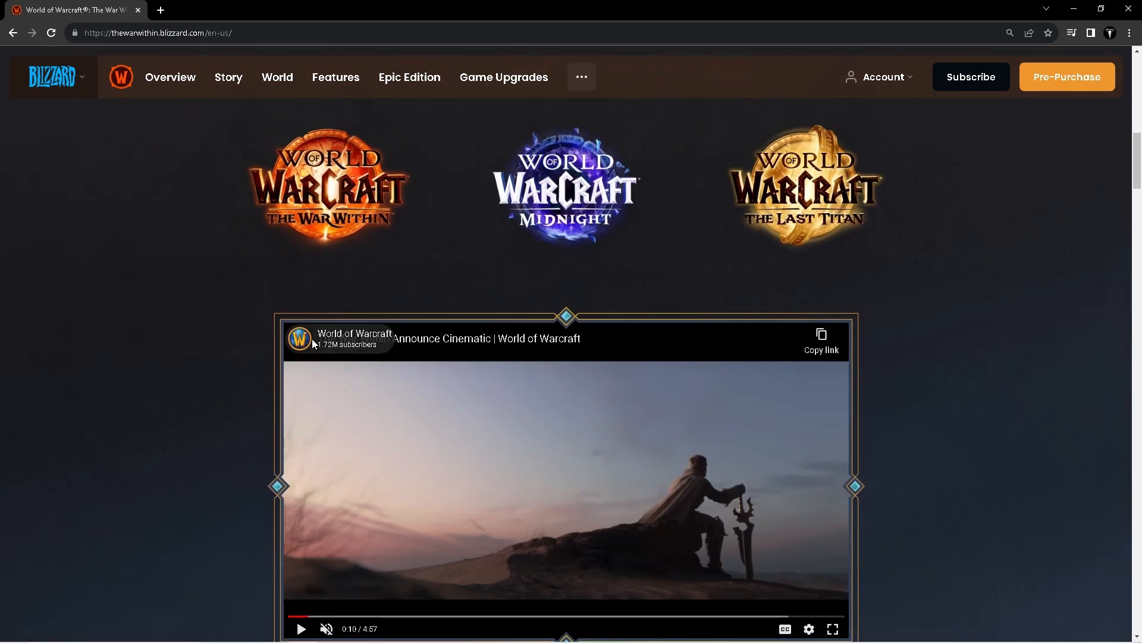
pyautogui.moveTo(323, 317)
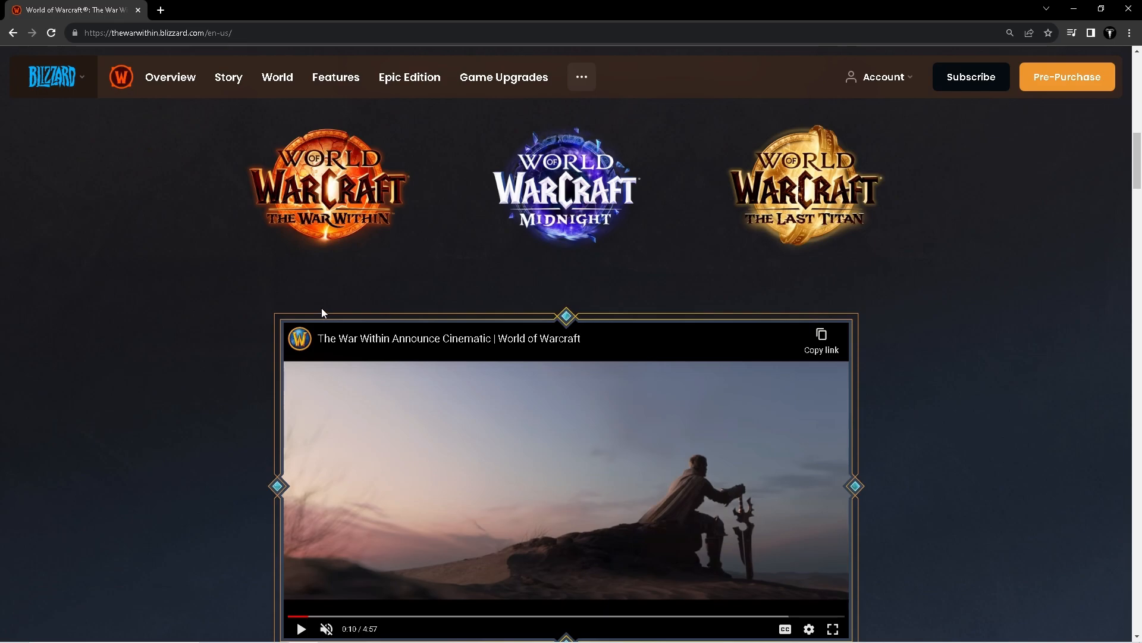
pyautogui.moveTo(244, 297)
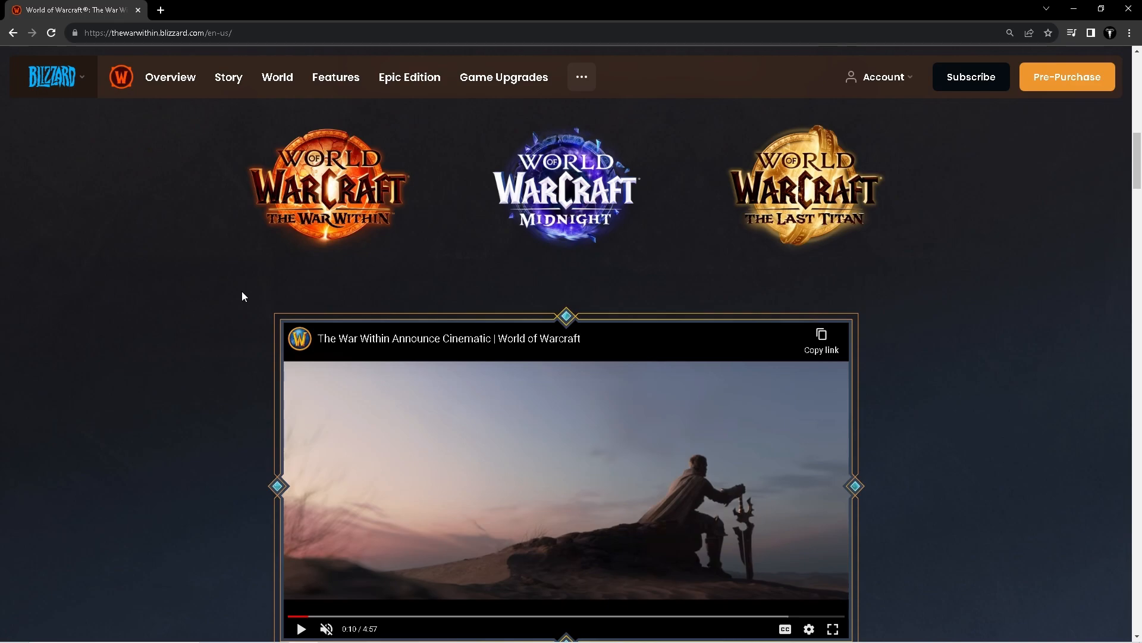
pyautogui.scroll(-3)
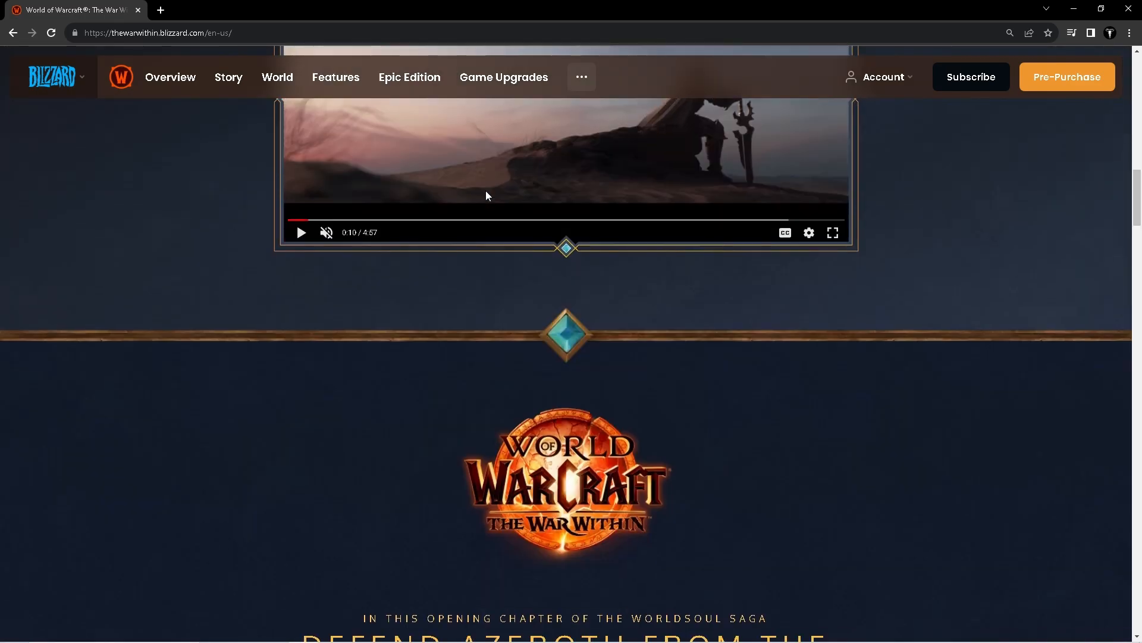
# Step: In the Khaz Algar zone carousel, view The Ringing Deeps, then switch back to Azj-Kahet
pyautogui.scroll(-3)
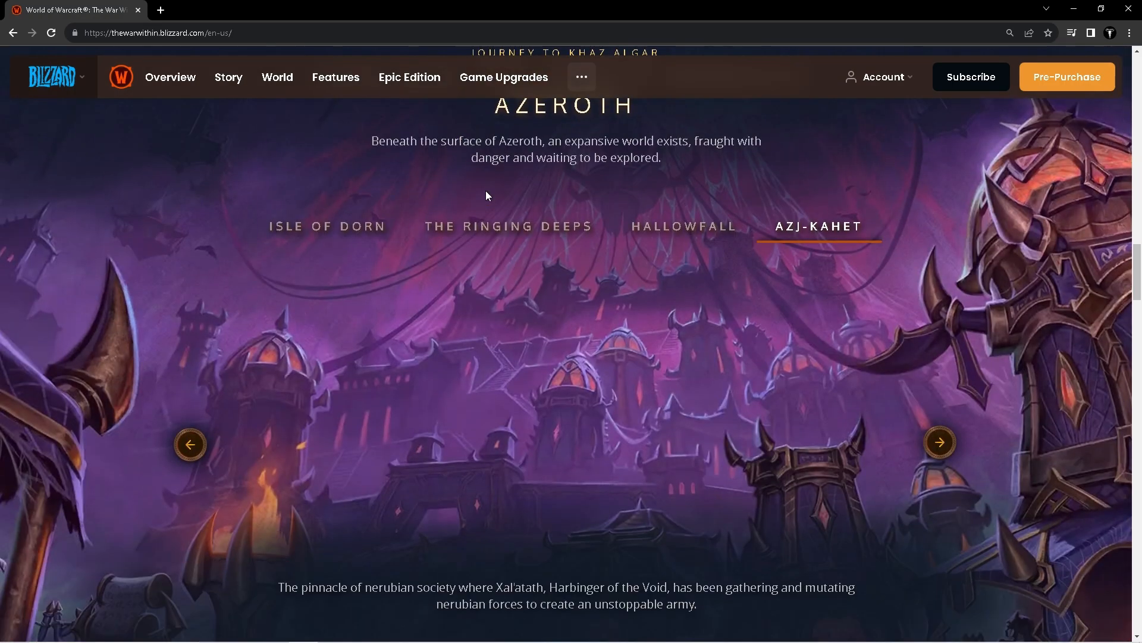
pyautogui.click(508, 226)
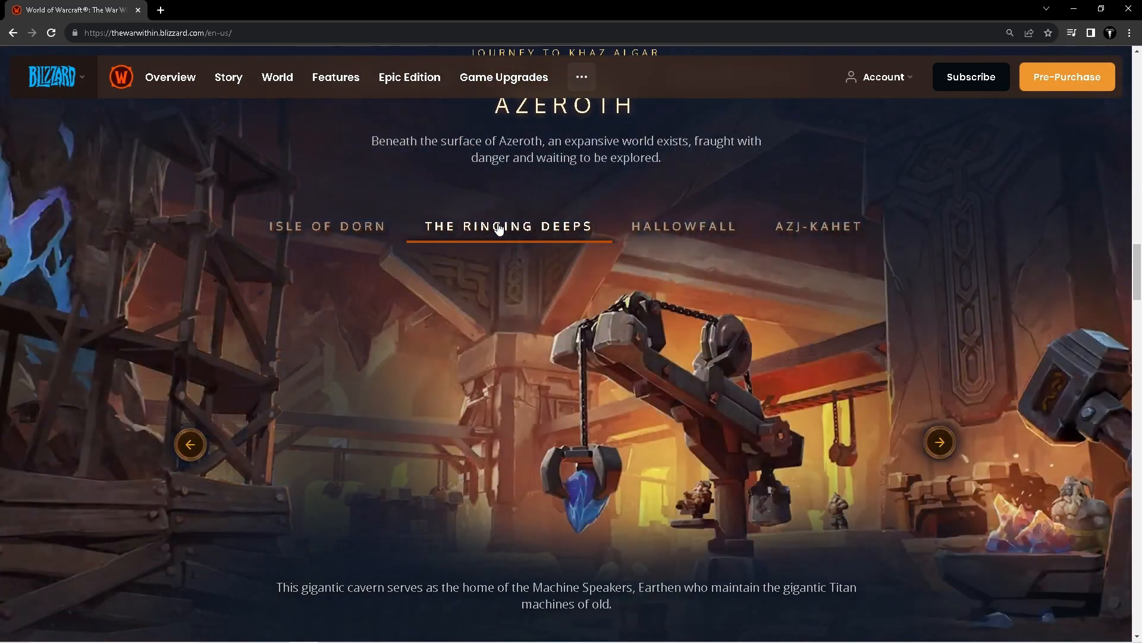
pyautogui.click(683, 227)
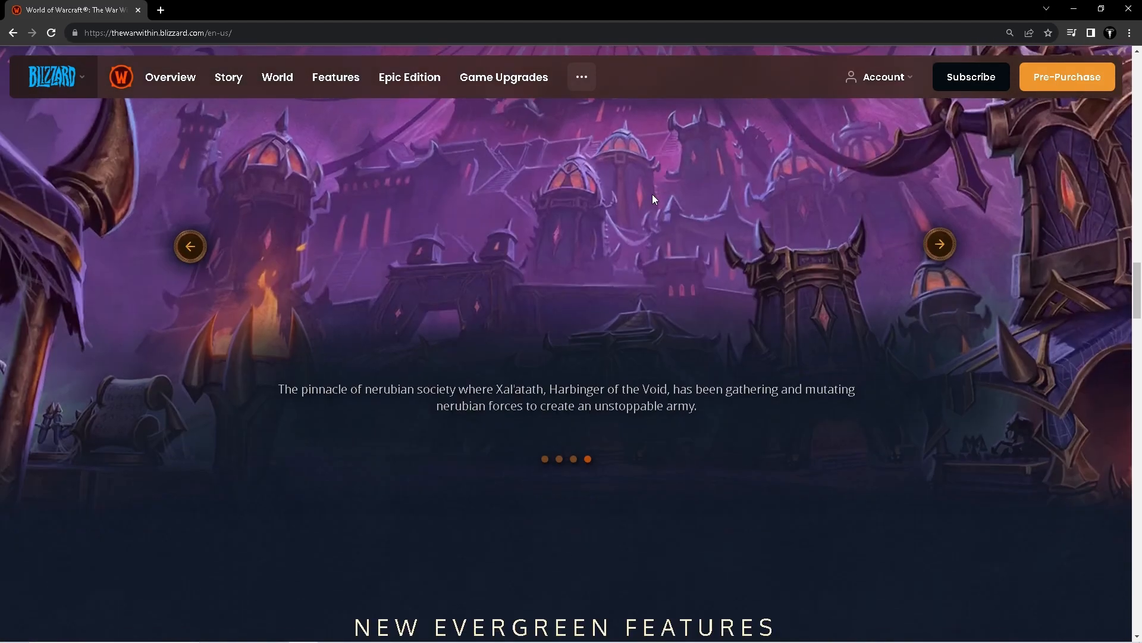
pyautogui.scroll(-3)
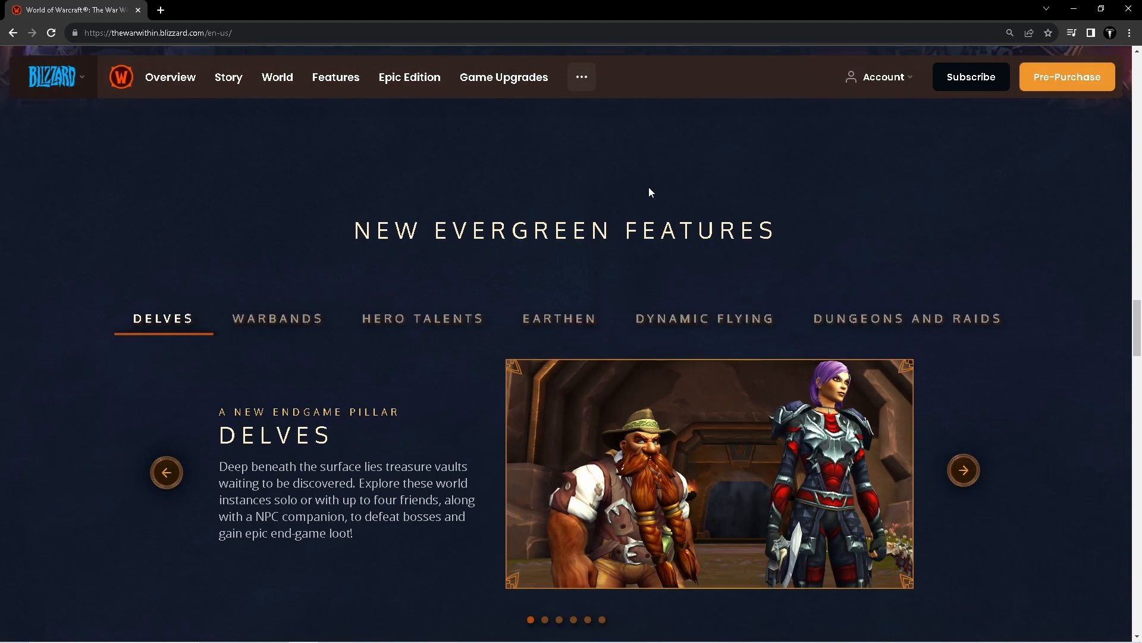
pyautogui.moveTo(467, 390)
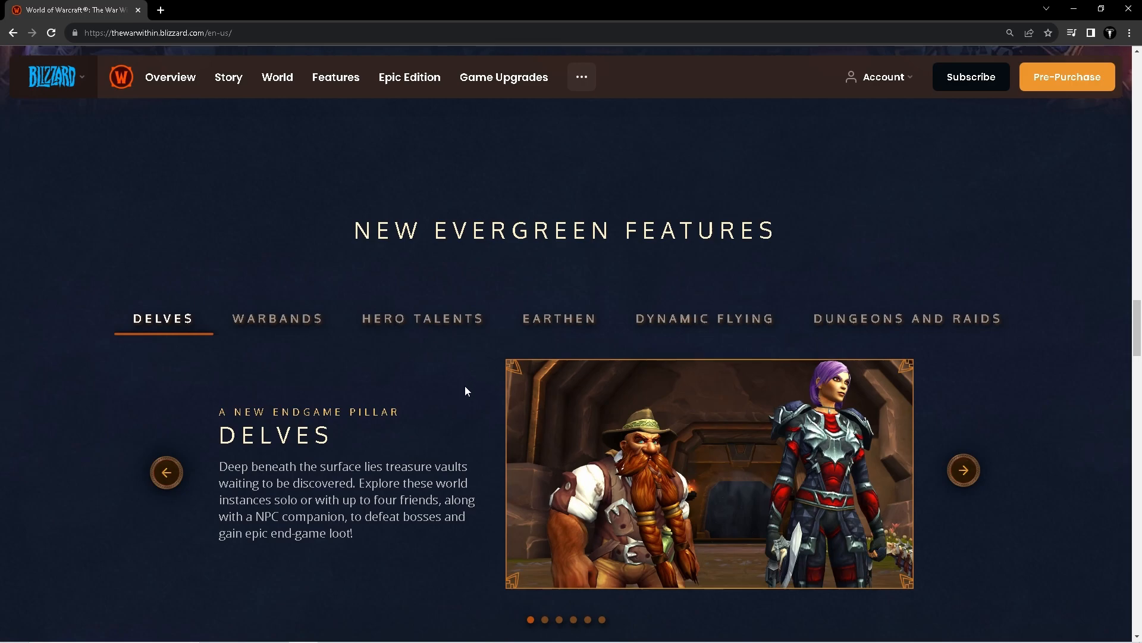
pyautogui.click(704, 319)
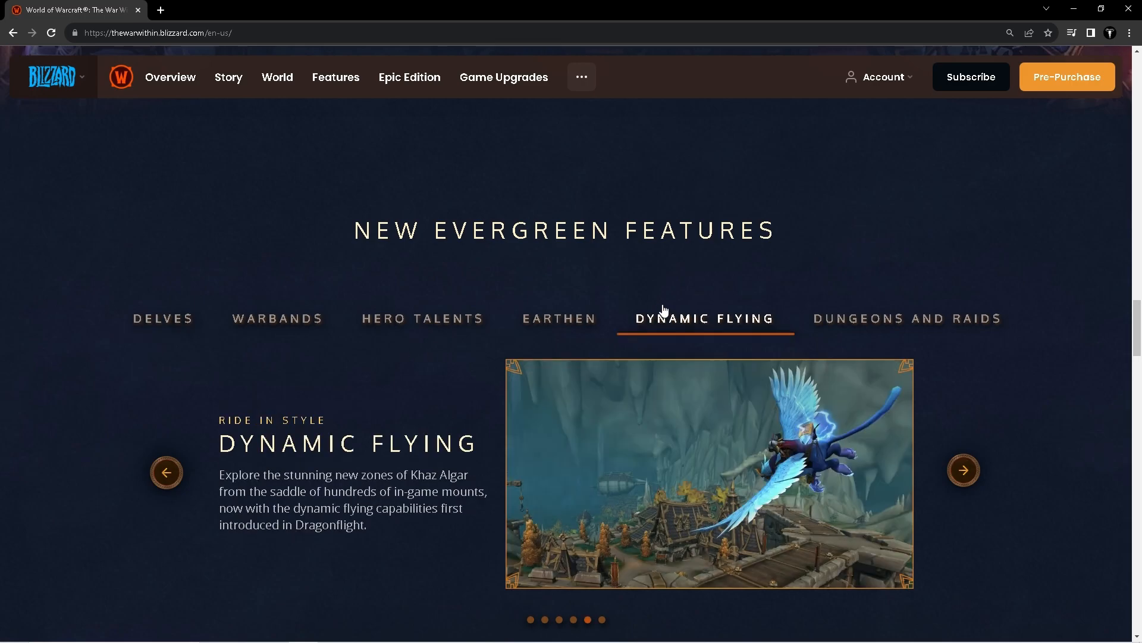
pyautogui.click(559, 319)
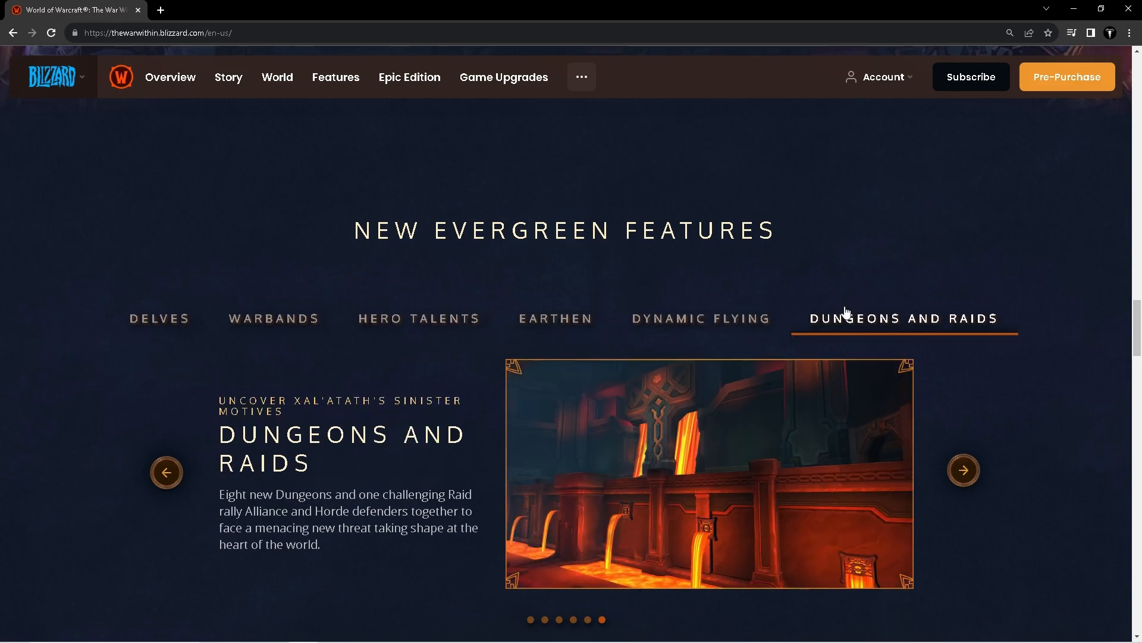
pyautogui.click(419, 319)
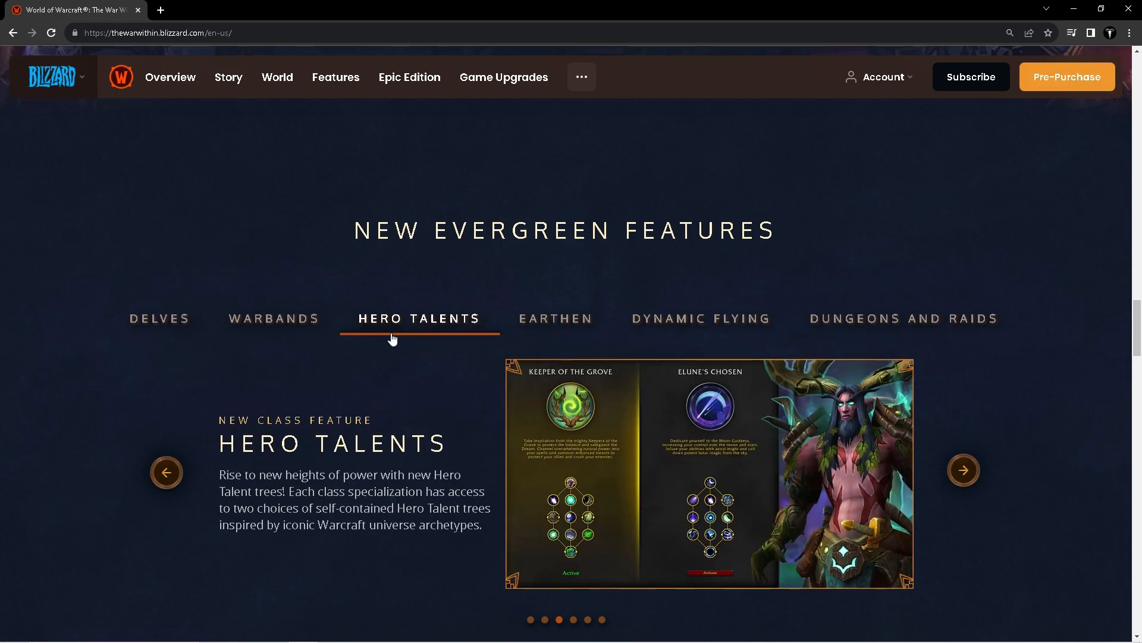
pyautogui.moveTo(387, 344)
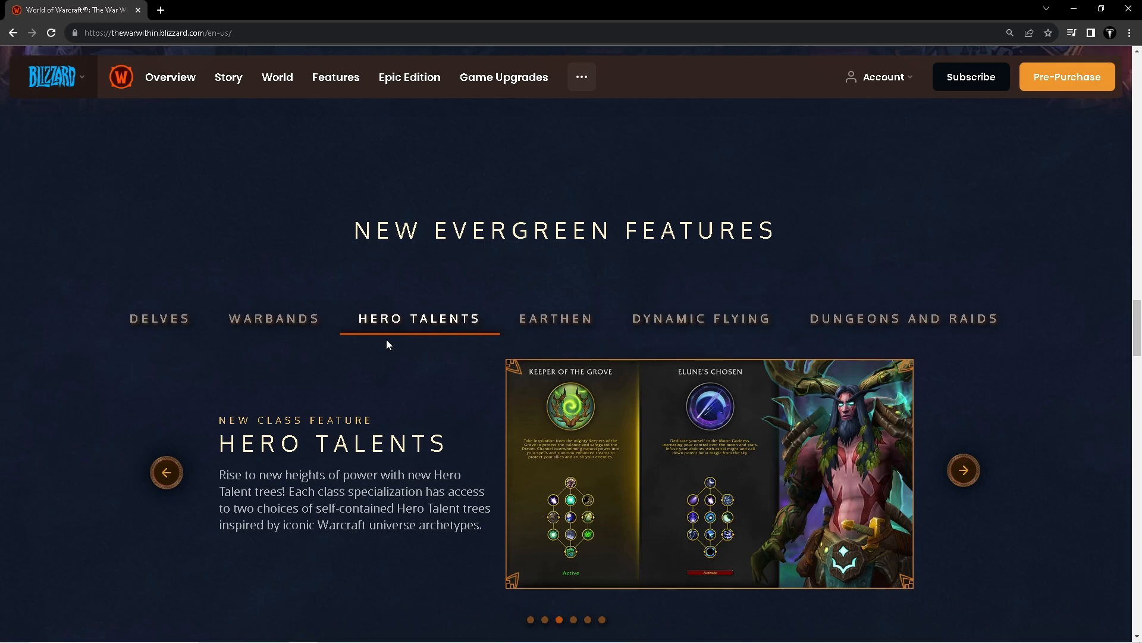
pyautogui.click(274, 319)
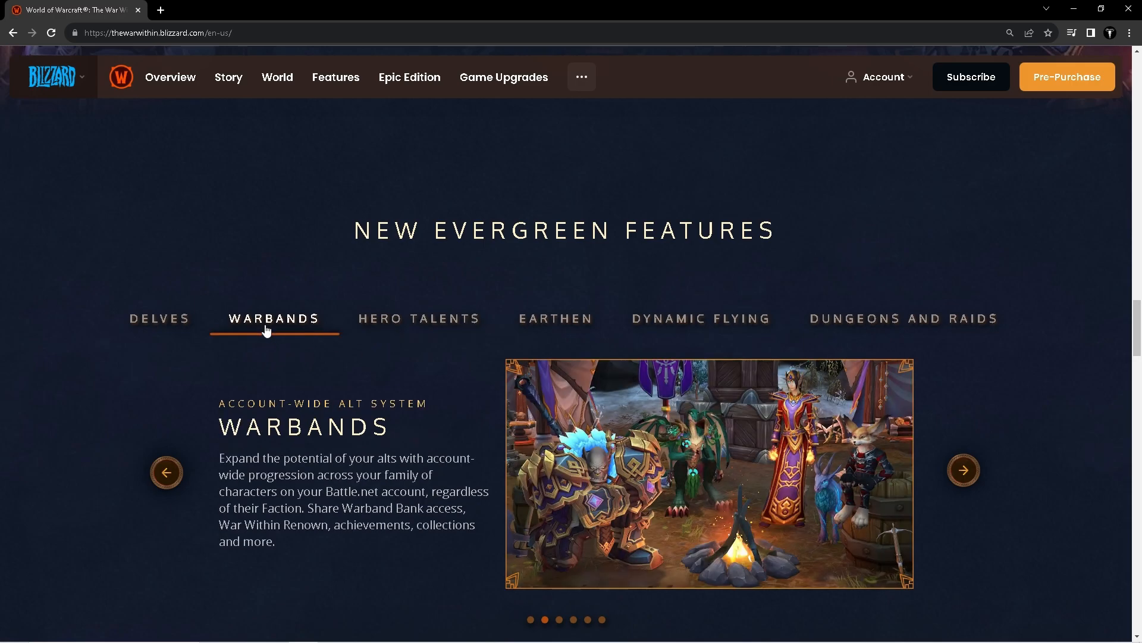
pyautogui.moveTo(161, 319)
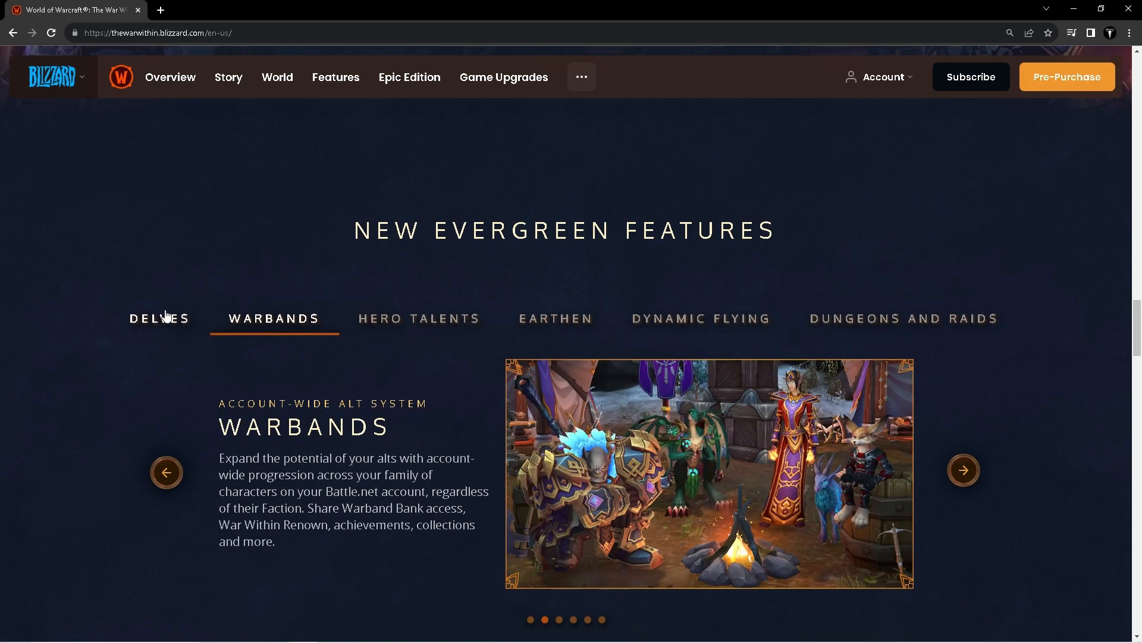
pyautogui.click(158, 318)
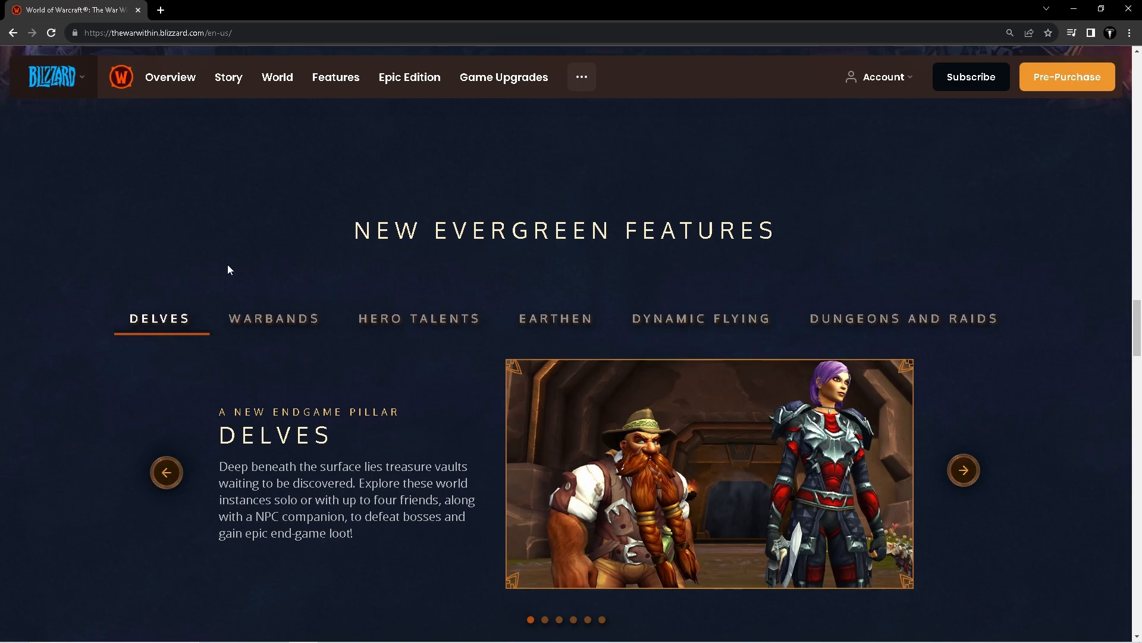
pyautogui.moveTo(237, 273)
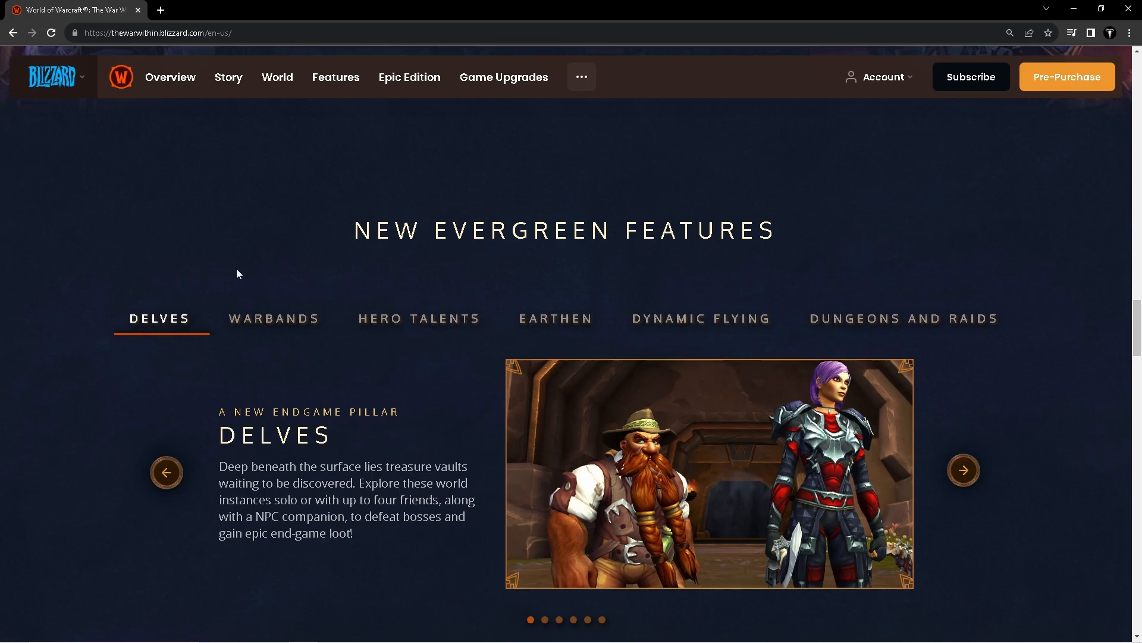
pyautogui.scroll(-3)
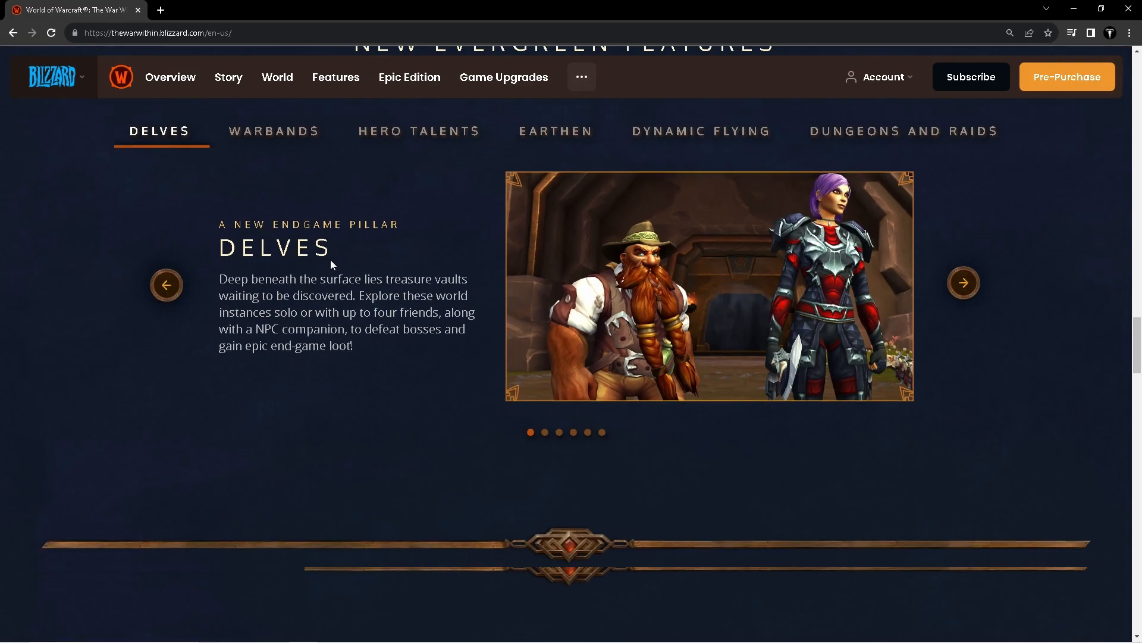
pyautogui.scroll(3)
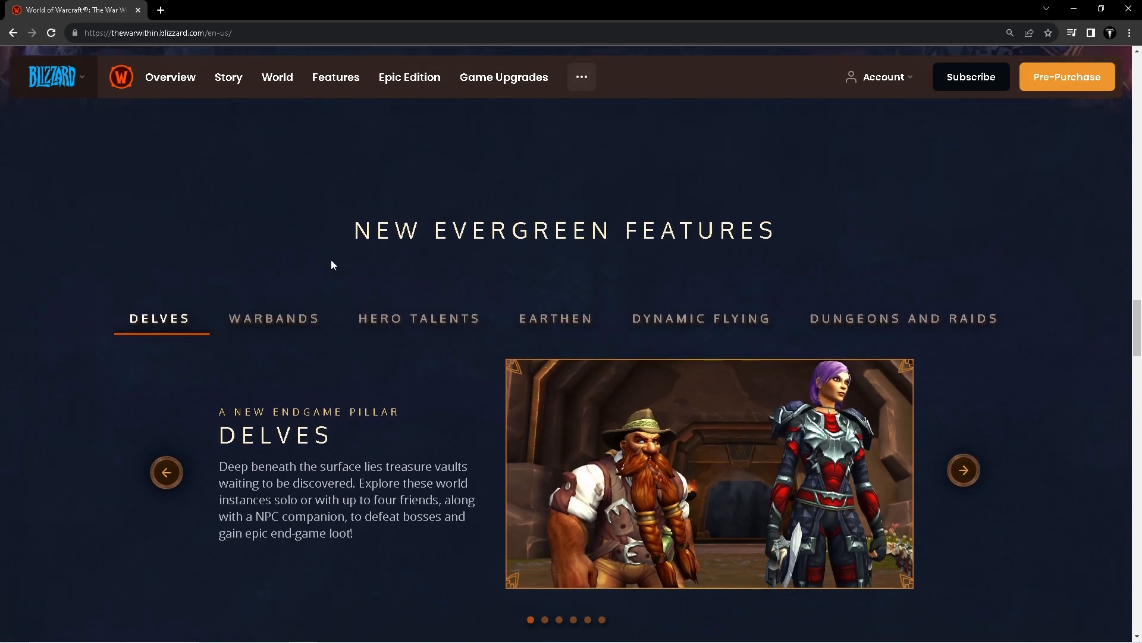
pyautogui.moveTo(326, 258)
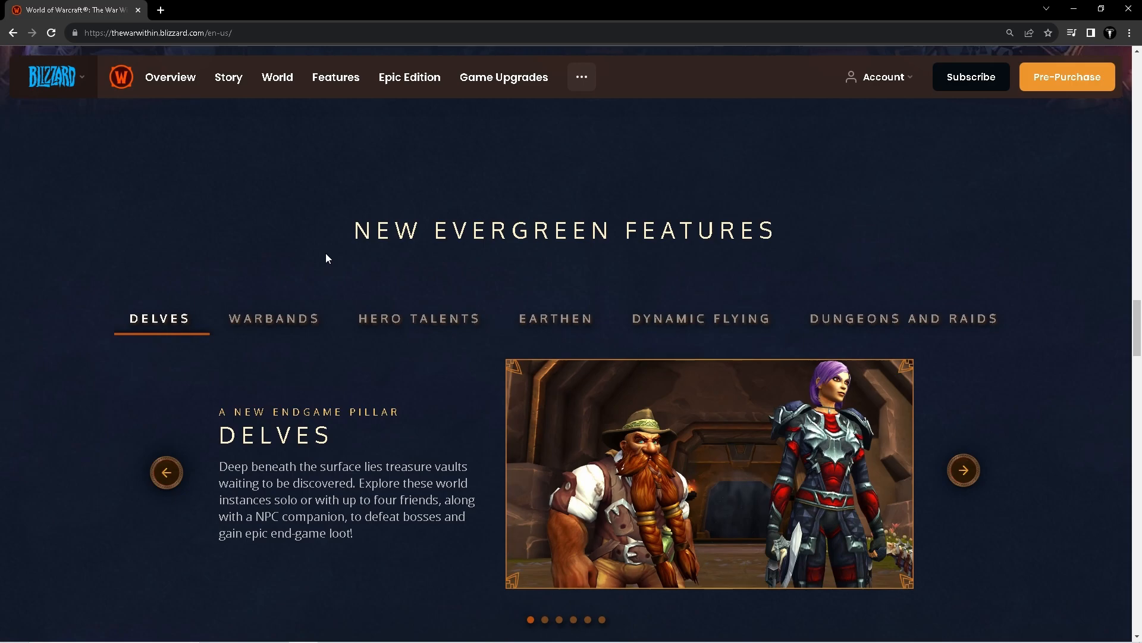
pyautogui.moveTo(333, 255)
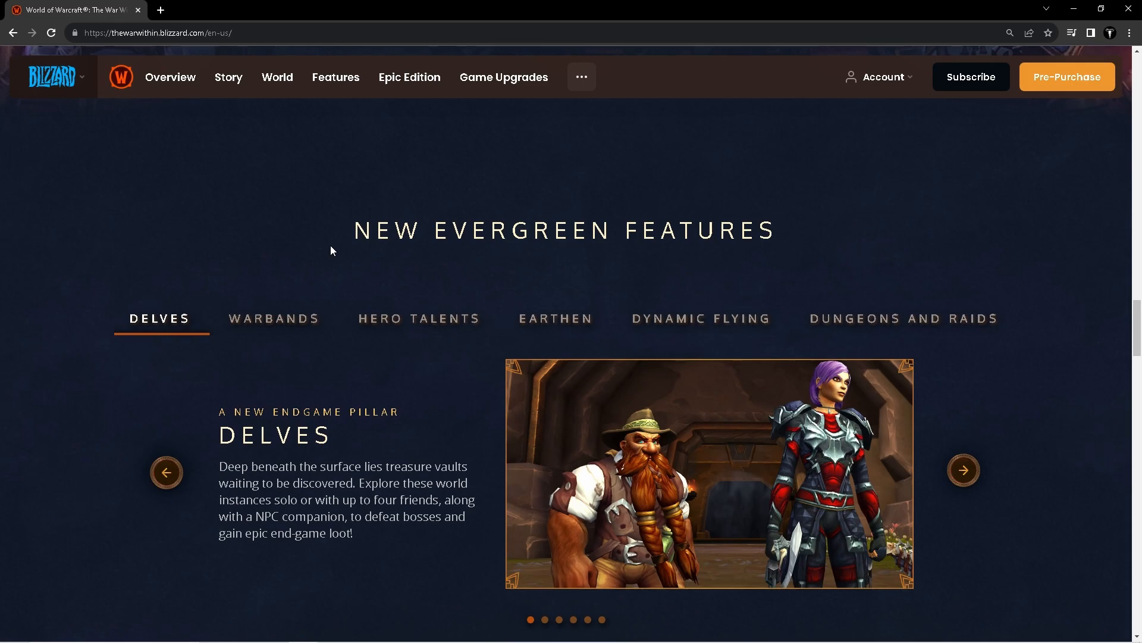
pyautogui.moveTo(200, 262)
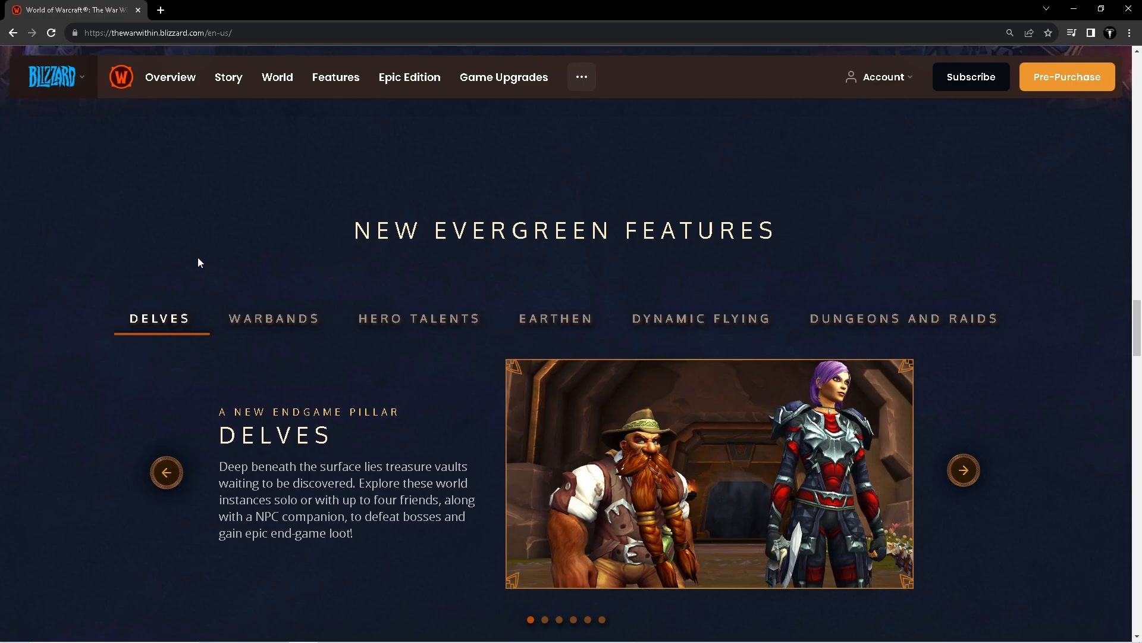
pyautogui.moveTo(275, 228)
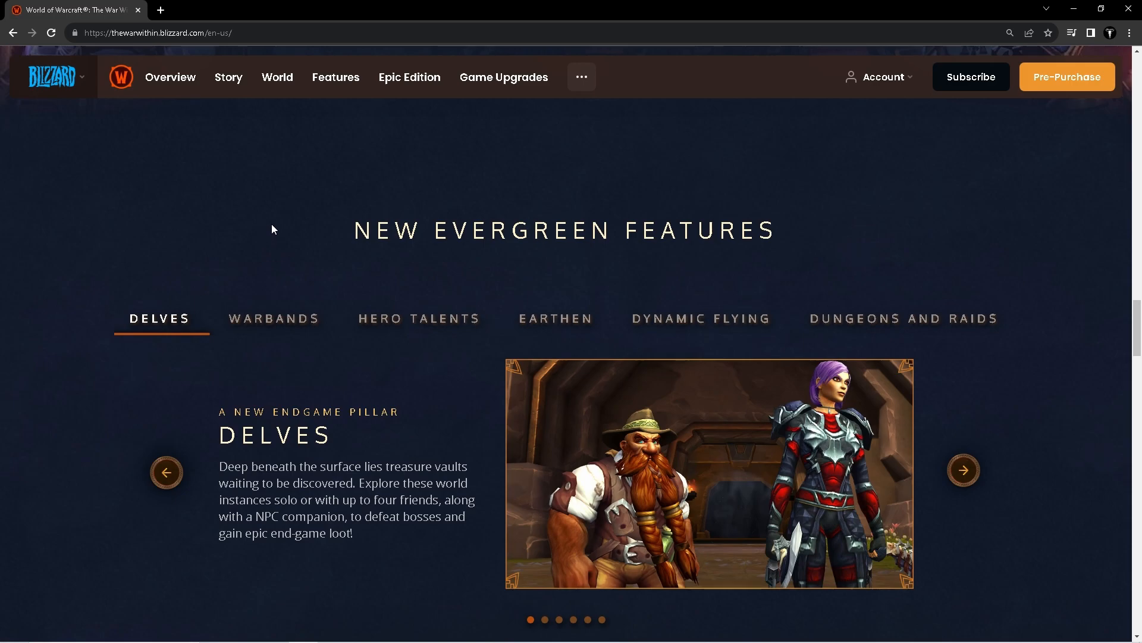
pyautogui.moveTo(256, 217)
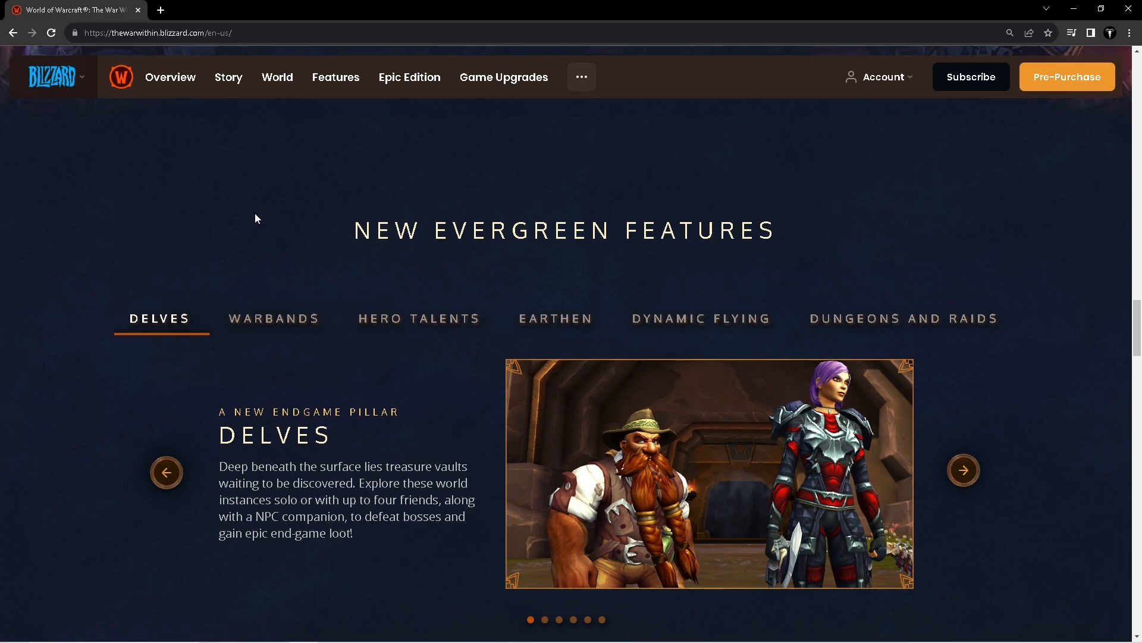